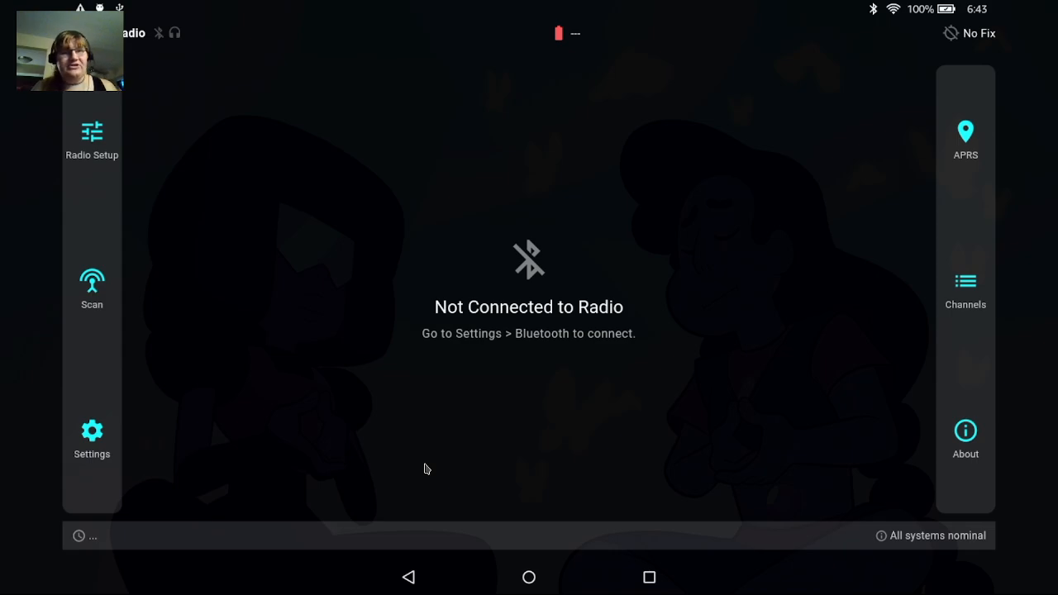
mouse_move(241, 449)
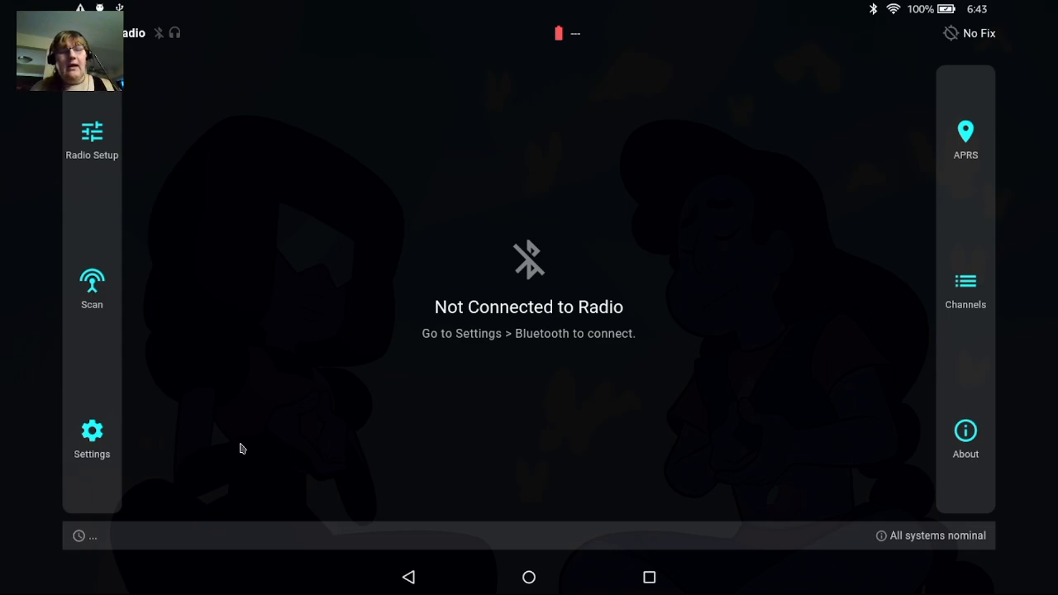
mouse_move(93, 433)
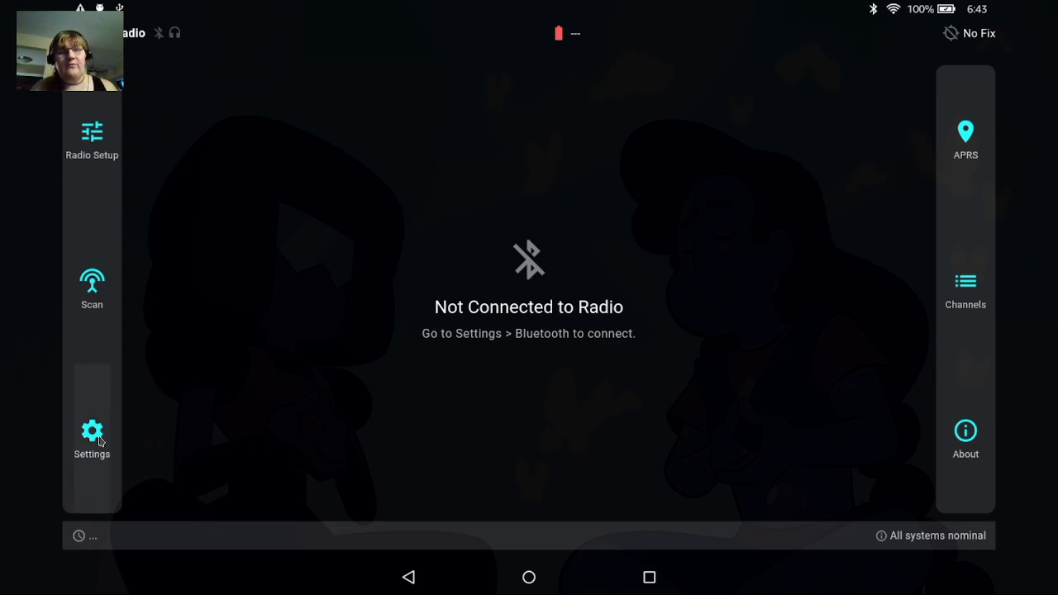
Show the settings page with Bluetooth connection status (not connected) and application settings
click(92, 438)
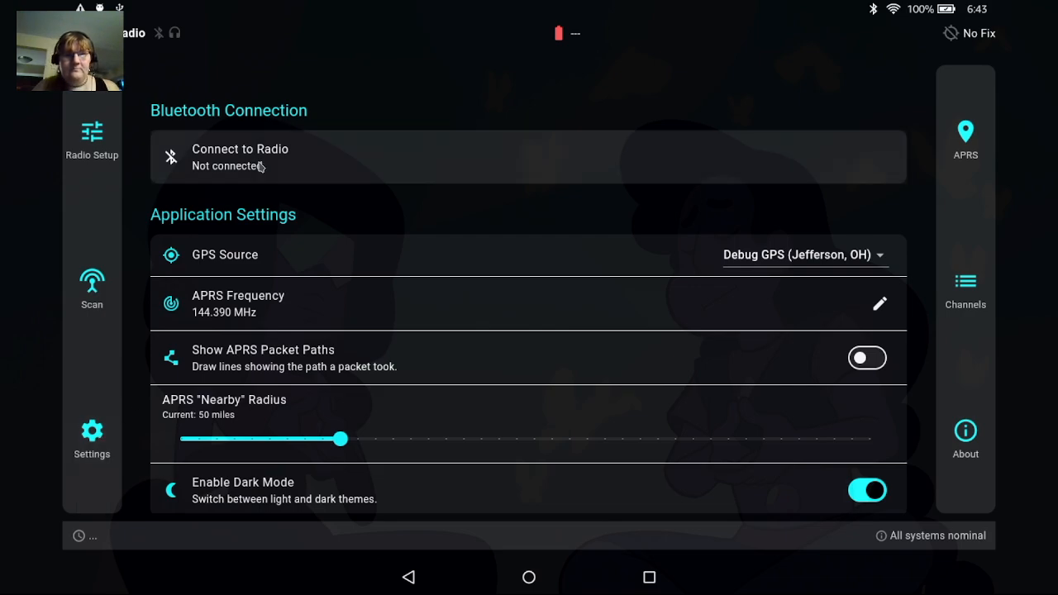
Connect over Bluetooth to the VR-N76 radio from the Select a Radio list
click(240, 157)
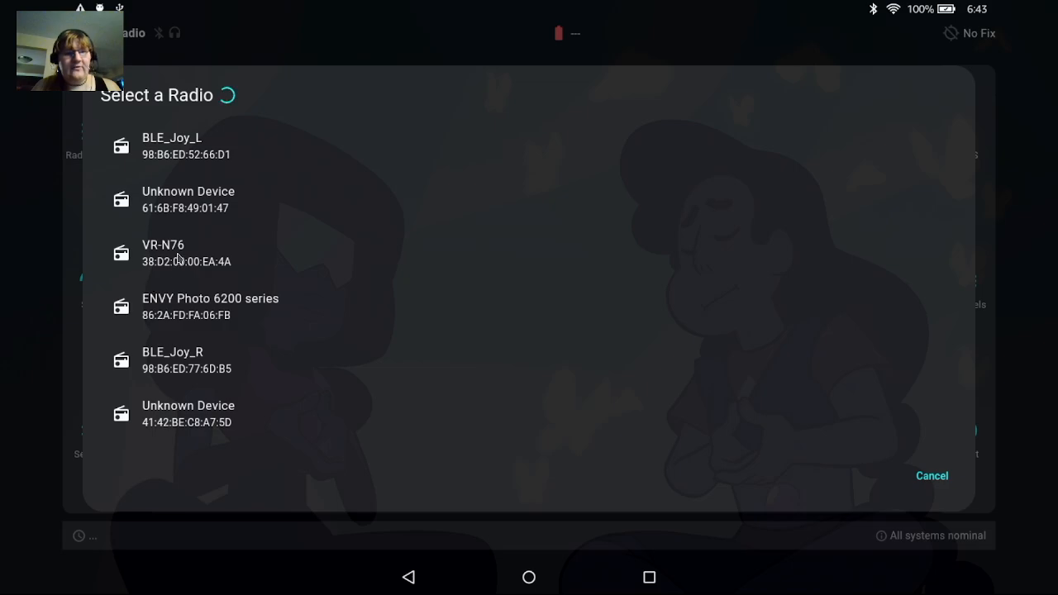
click(162, 251)
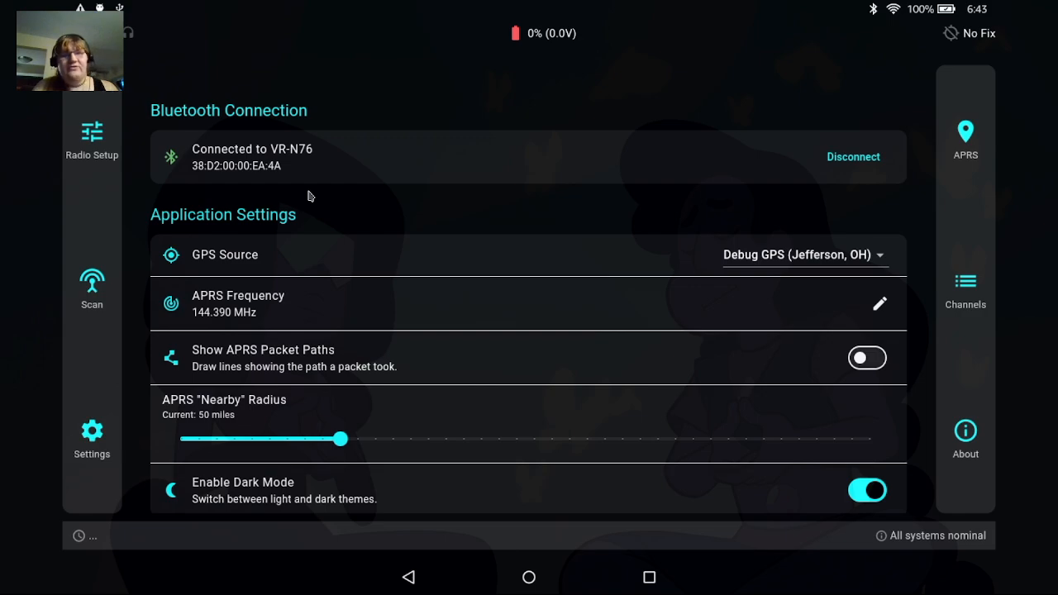
mouse_move(226, 249)
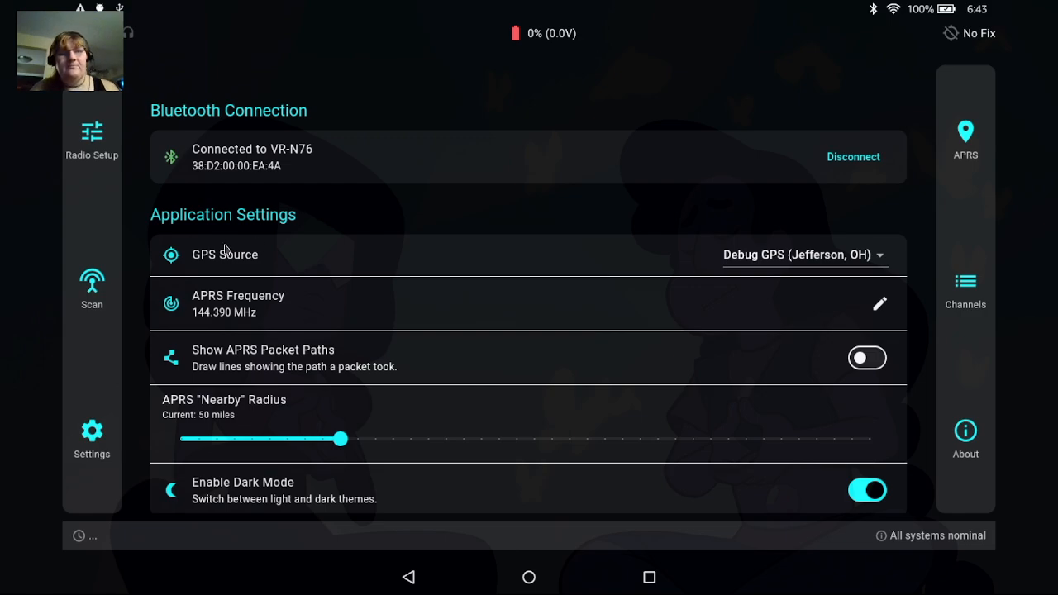
mouse_move(93, 289)
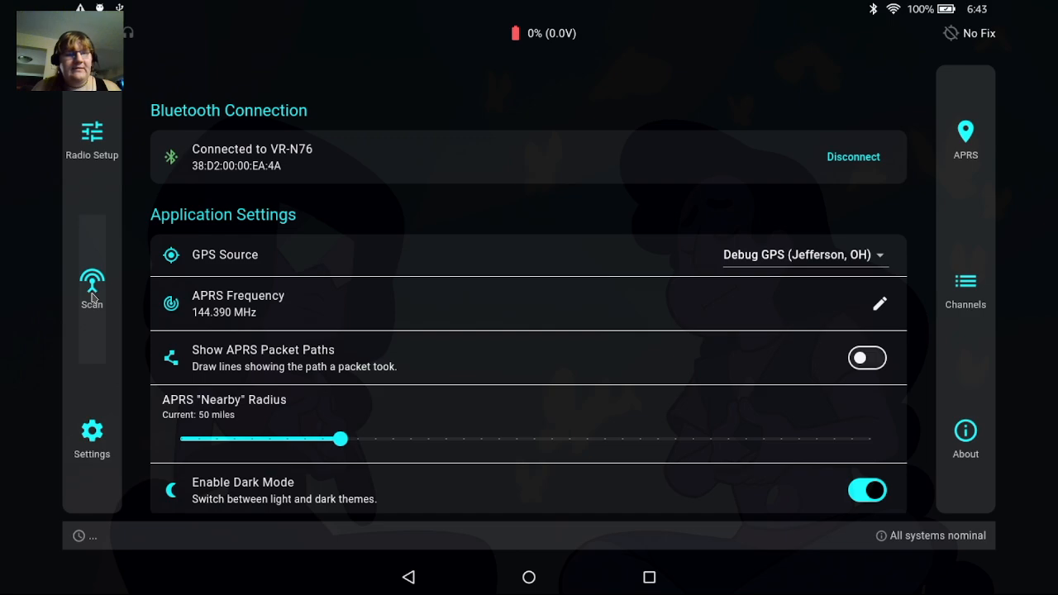
Deselect channels 13, 12, 3, 19 and 6 in the memory scan grid
click(93, 284)
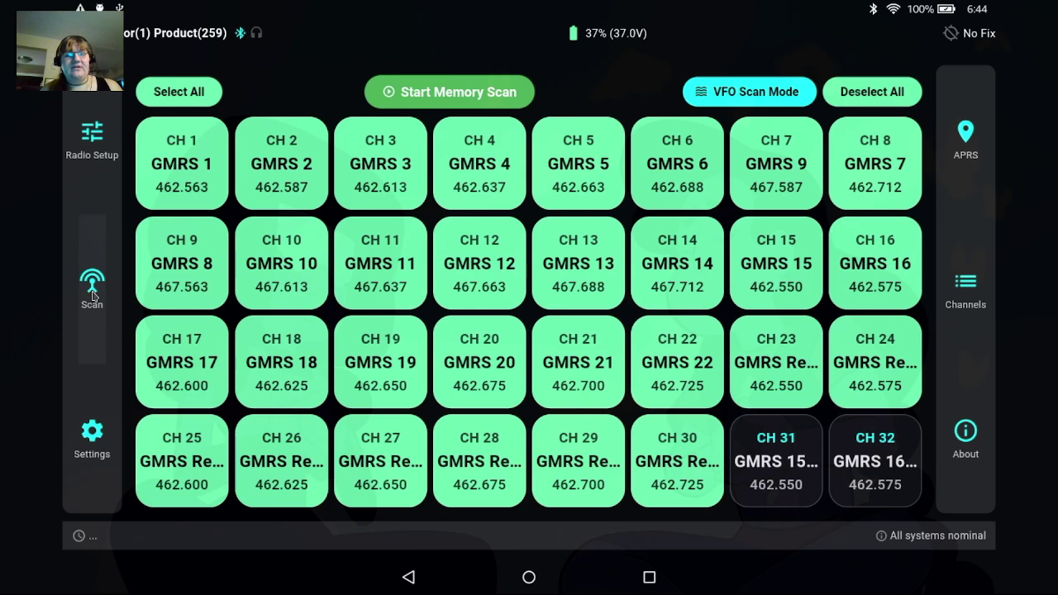
click(578, 263)
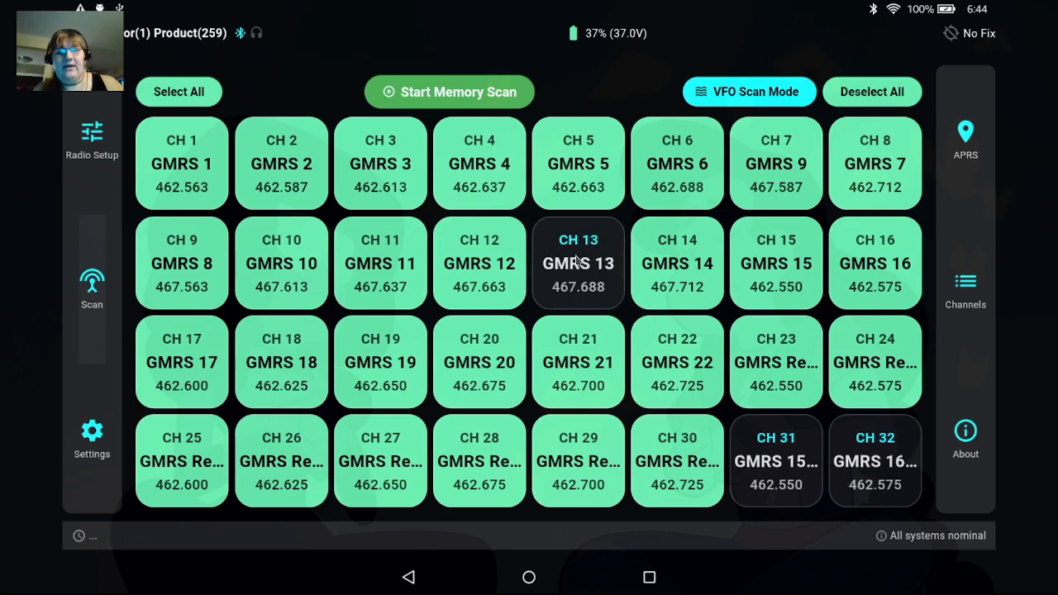
click(380, 164)
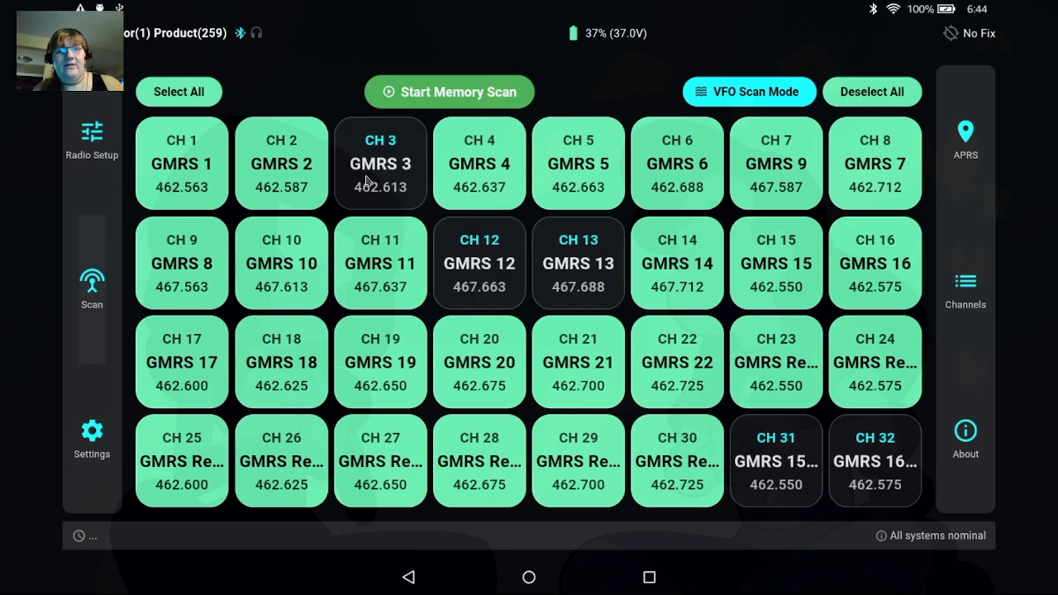
click(380, 362)
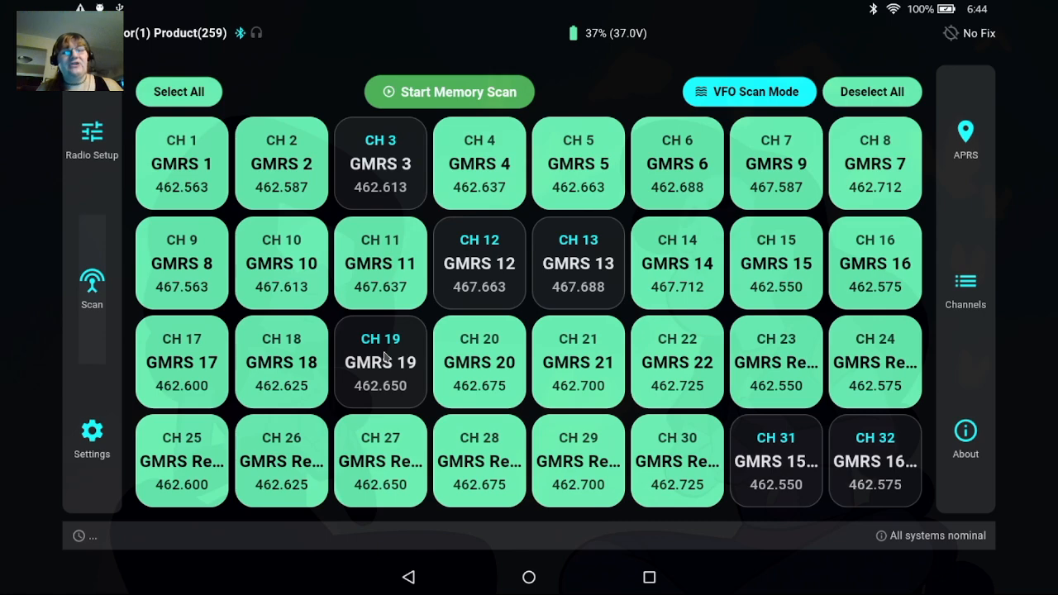
click(677, 164)
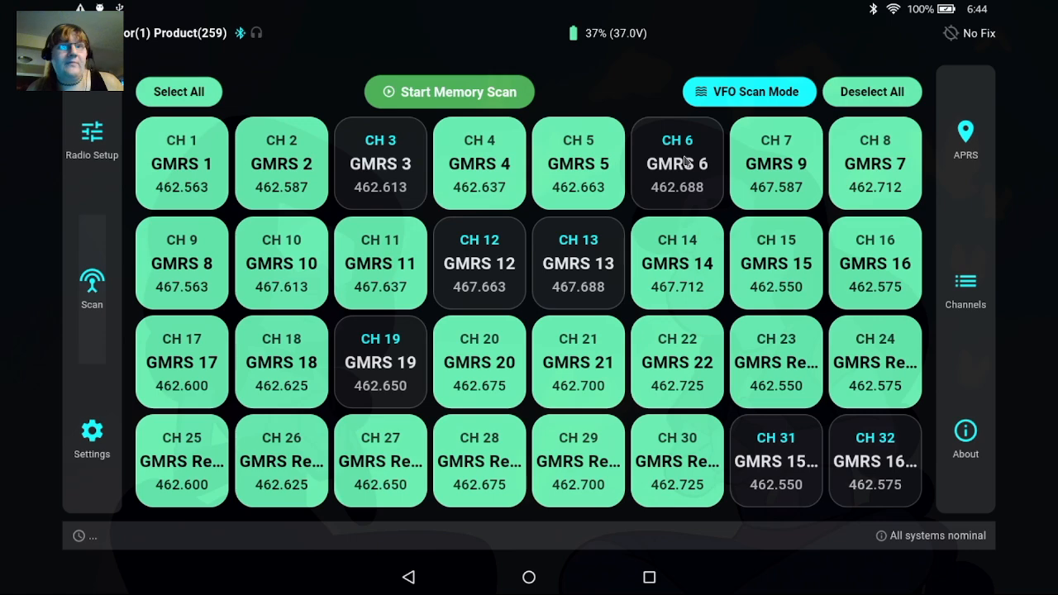
click(450, 91)
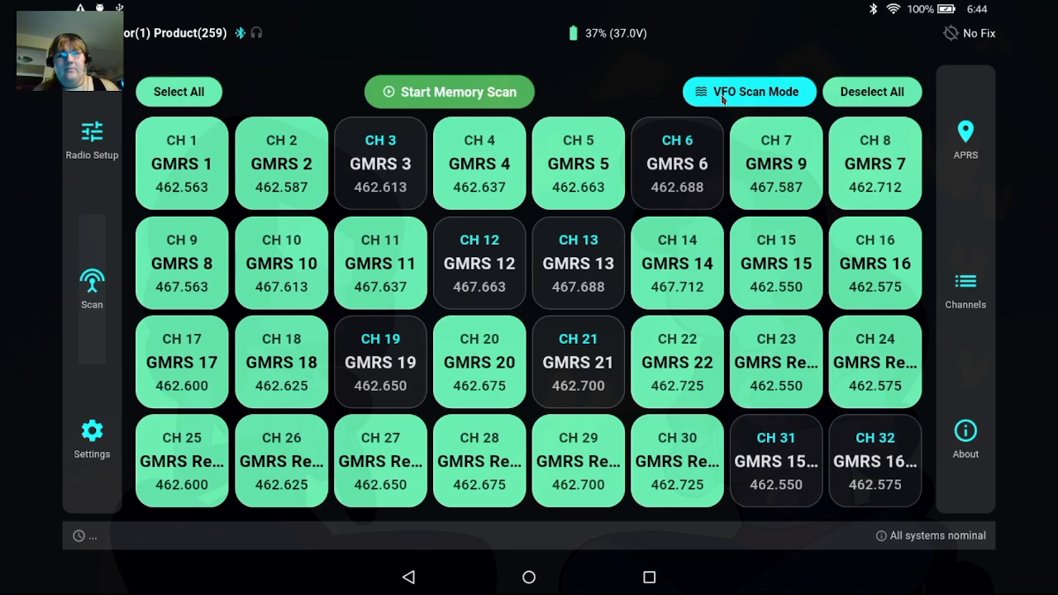
Start a VFO scan over 144.000–148.000 MHz with a 25 kHz step
click(749, 93)
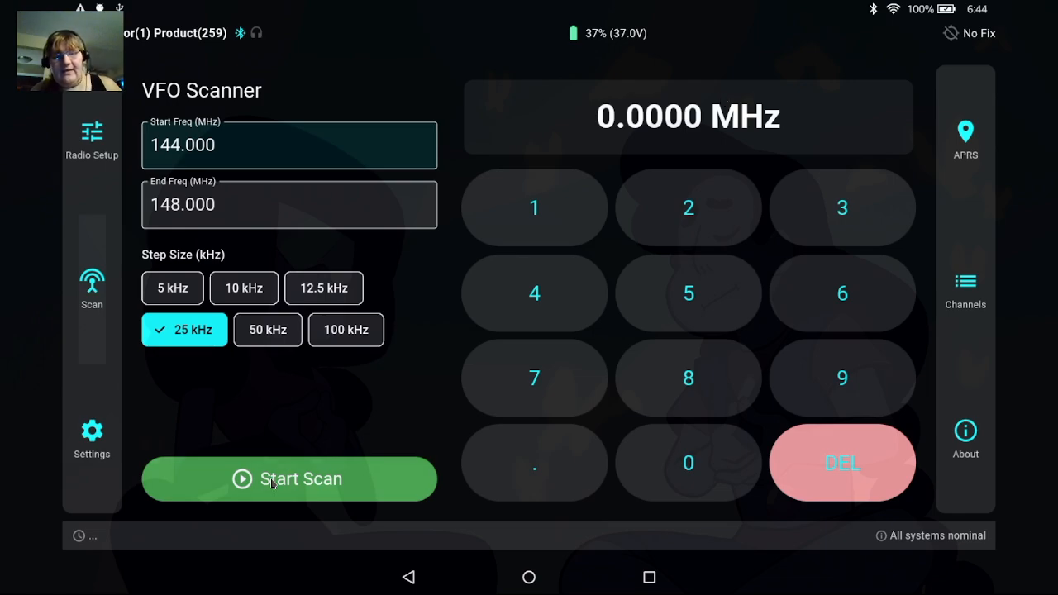
click(287, 479)
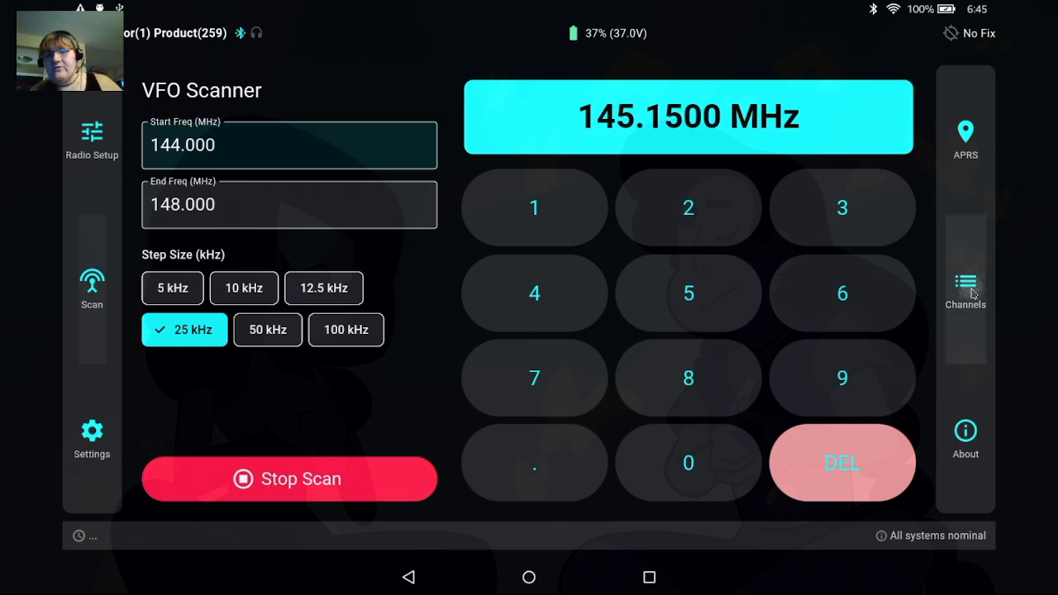
Leave the VFO scanner and show the list of 32 GMRS memory channels
click(965, 289)
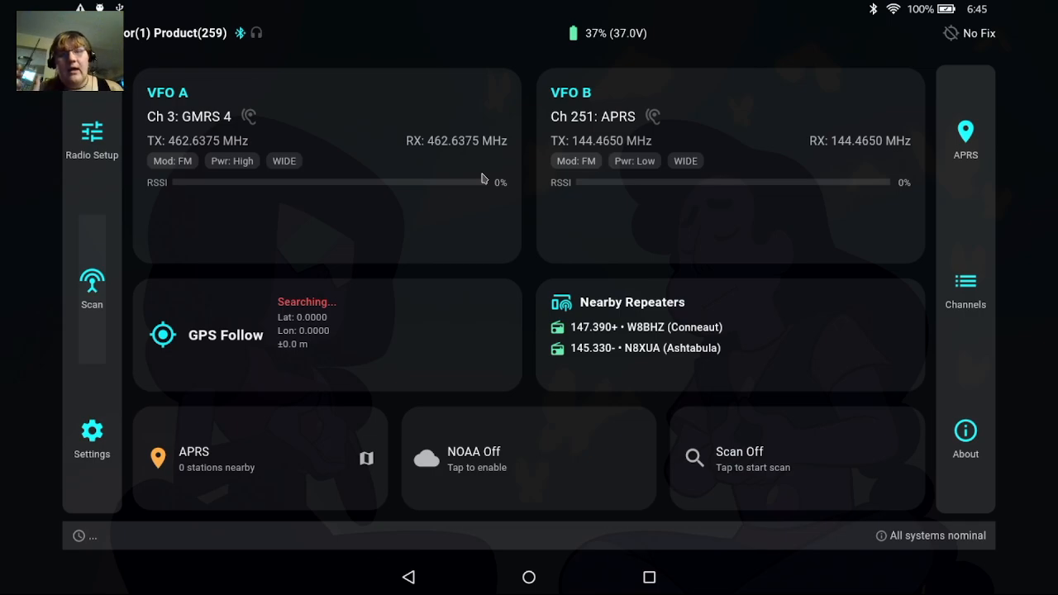
mouse_move(965, 289)
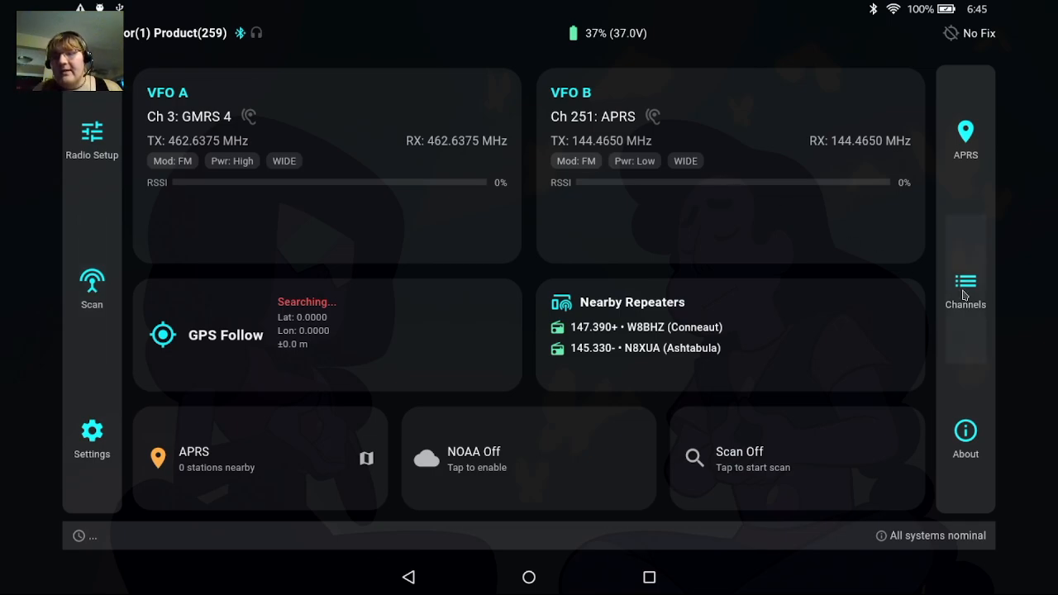
click(965, 289)
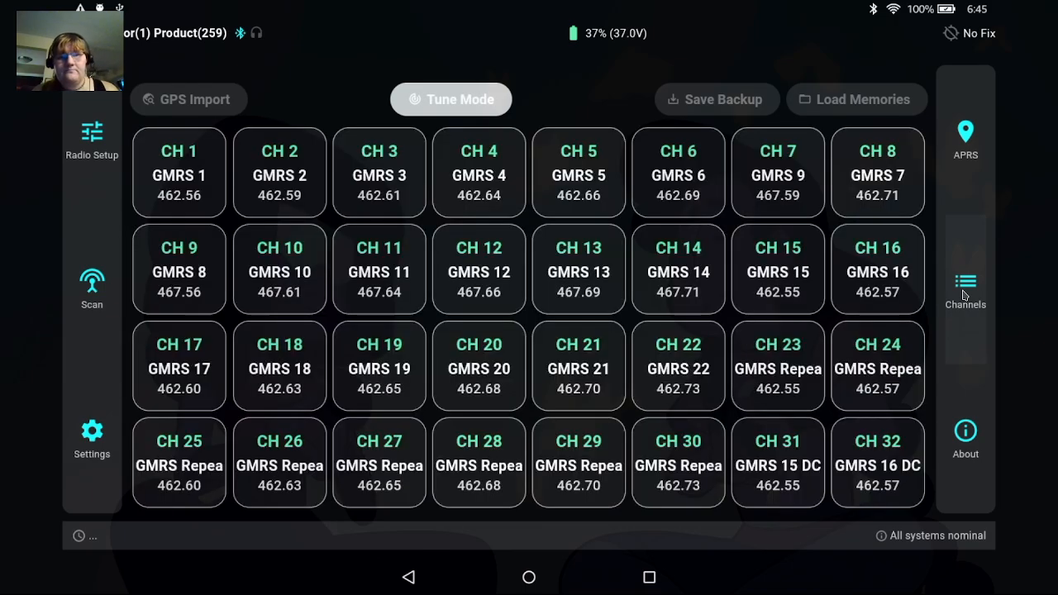
Review and close the Edit Channel 5 dialog, then bring up the Load Memories preset list
click(449, 99)
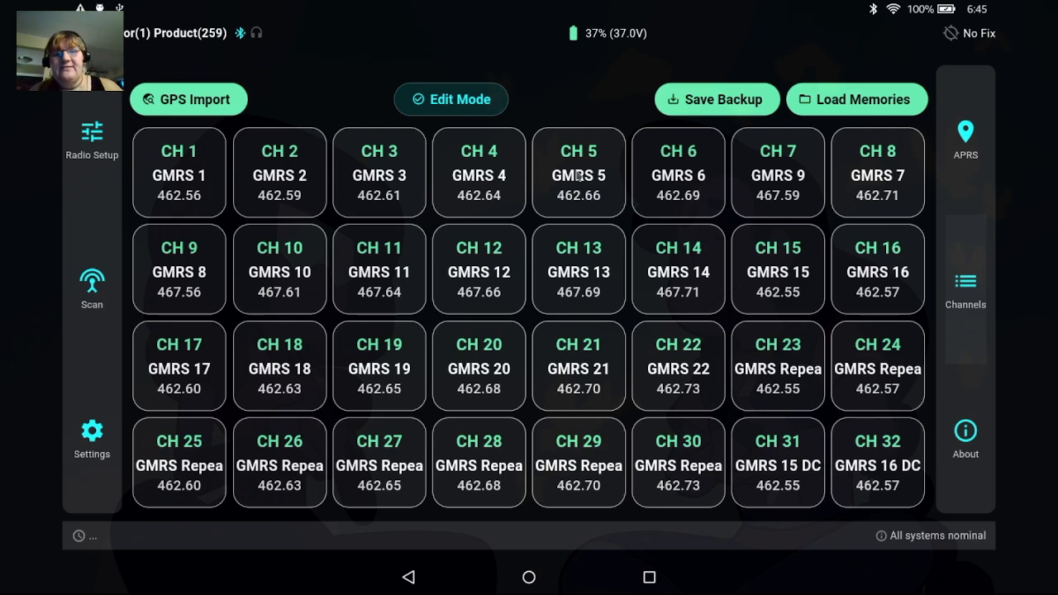
click(578, 172)
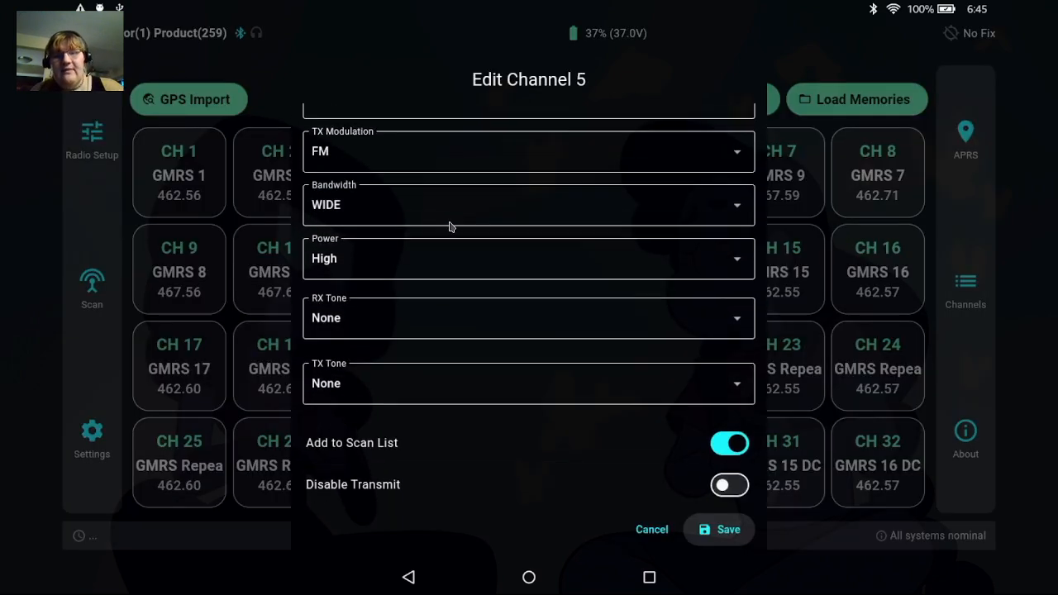
scroll(down, 3)
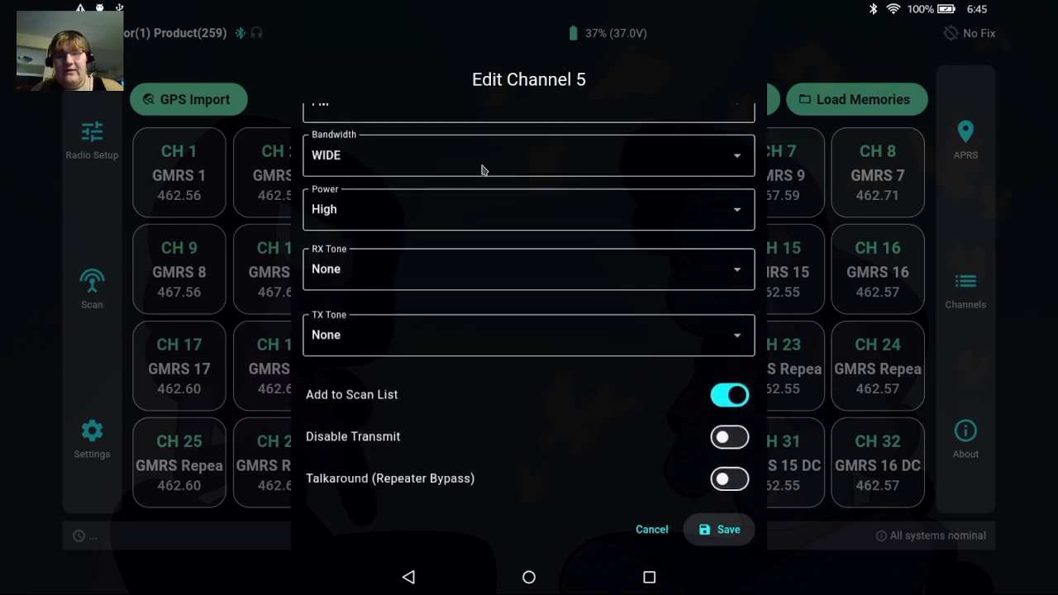
click(651, 529)
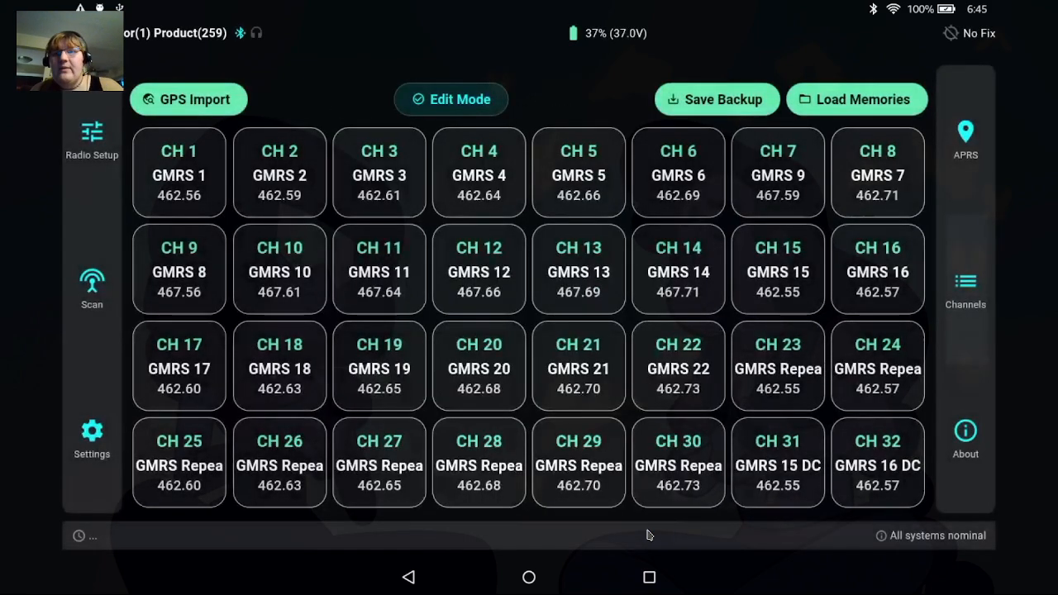
click(856, 99)
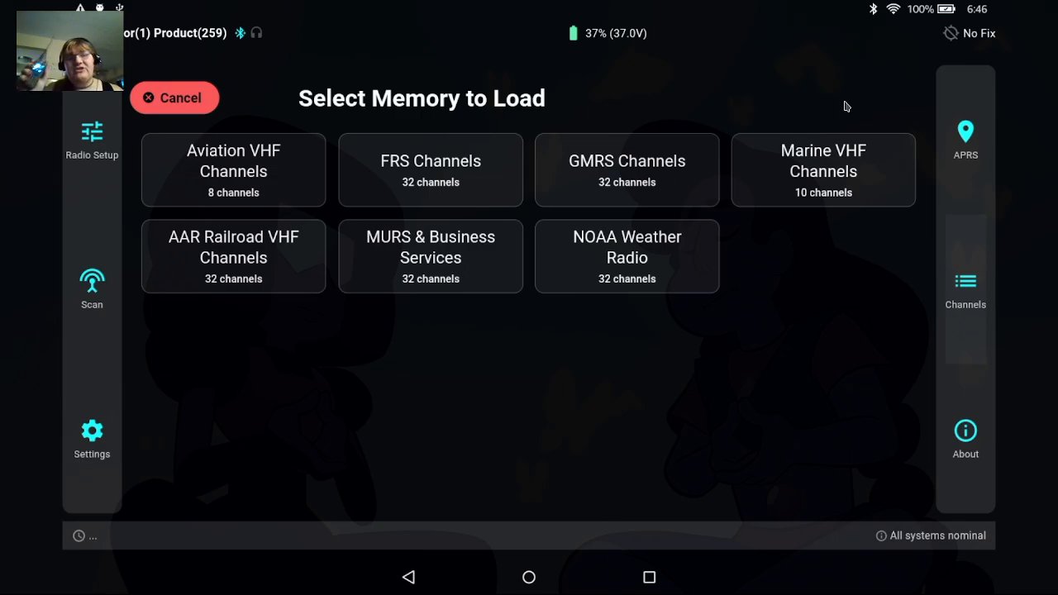
Import nearby repeaters via GPS into all 32 channels, replacing the GMRS set
click(430, 168)
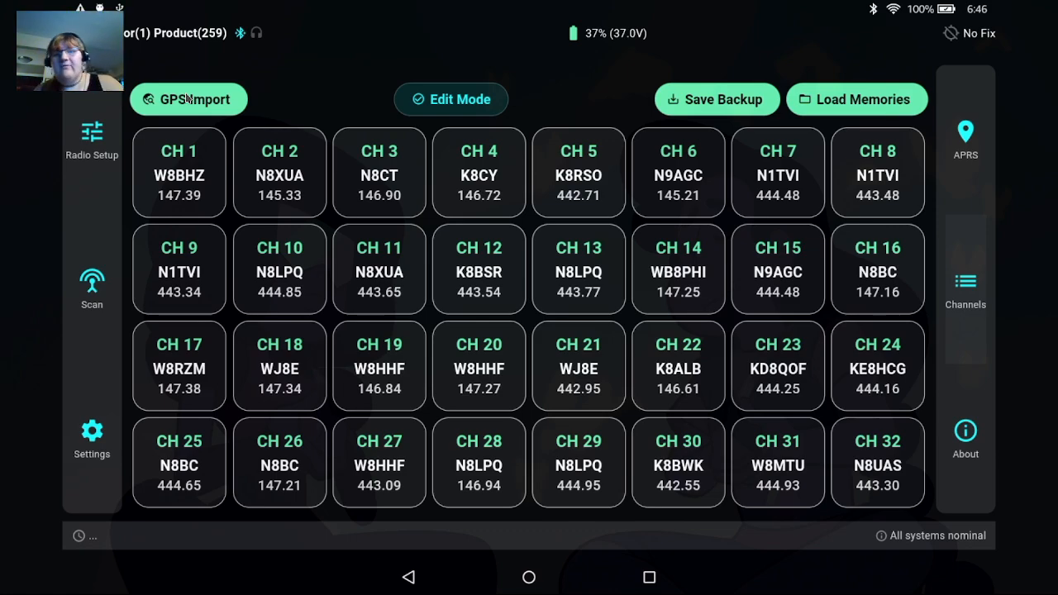
Save the channels as a backup named 'test' and confirm it appears among loadable memory sets
click(717, 99)
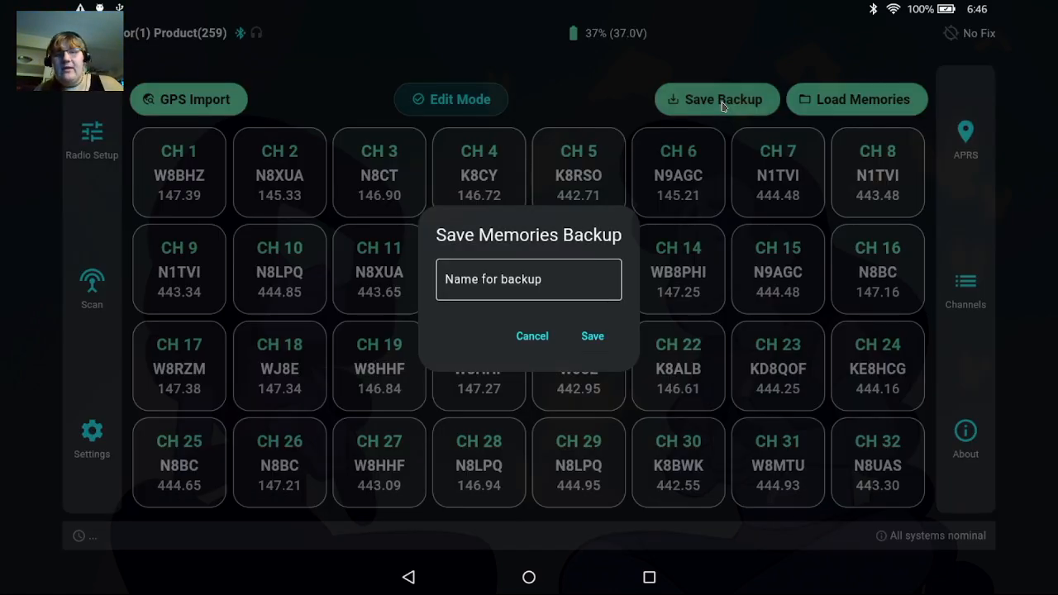
click(529, 279)
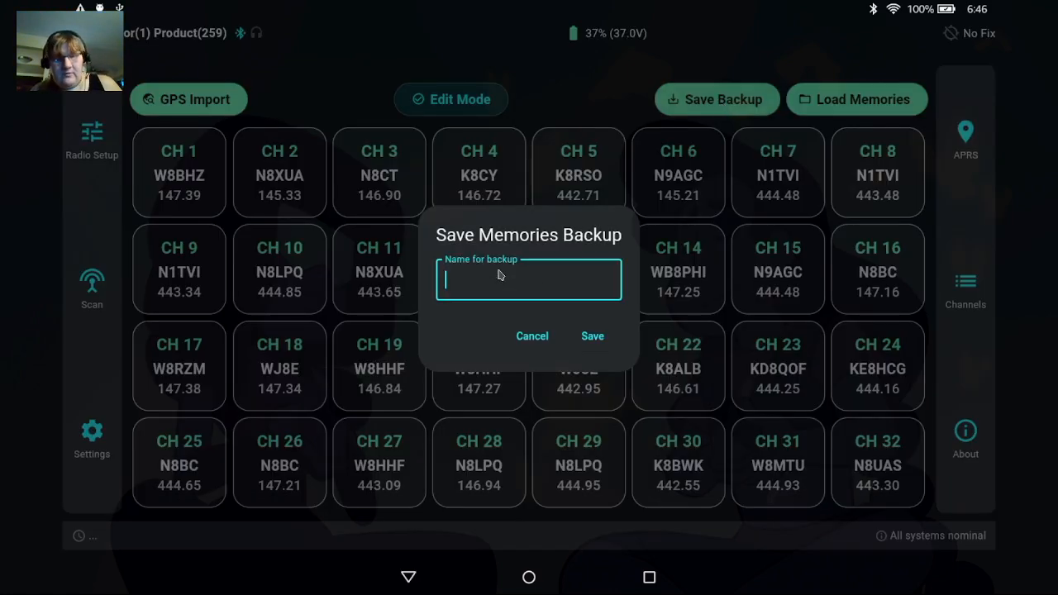
text(test)
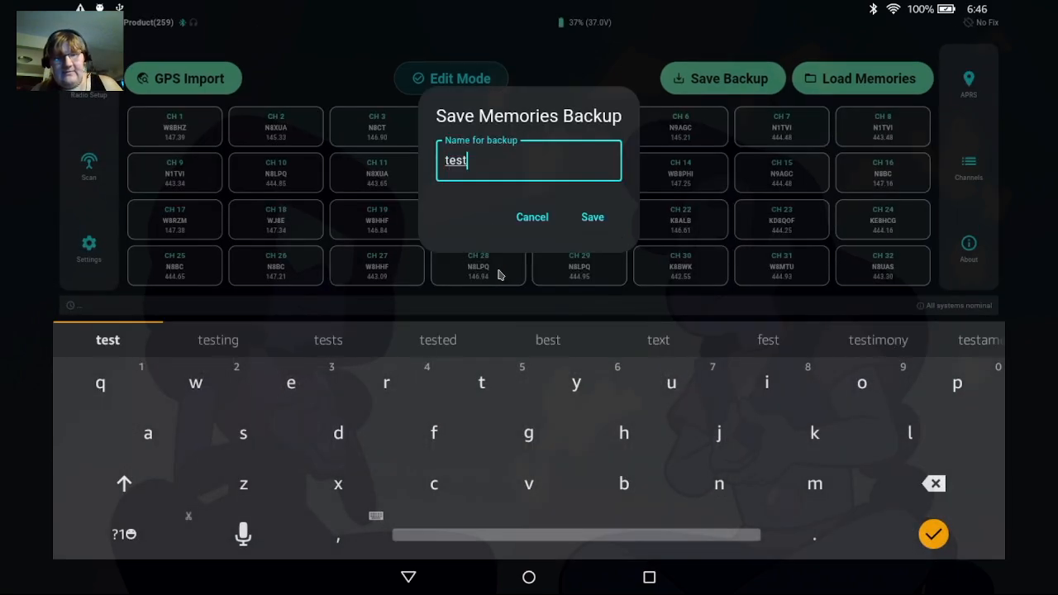
click(592, 217)
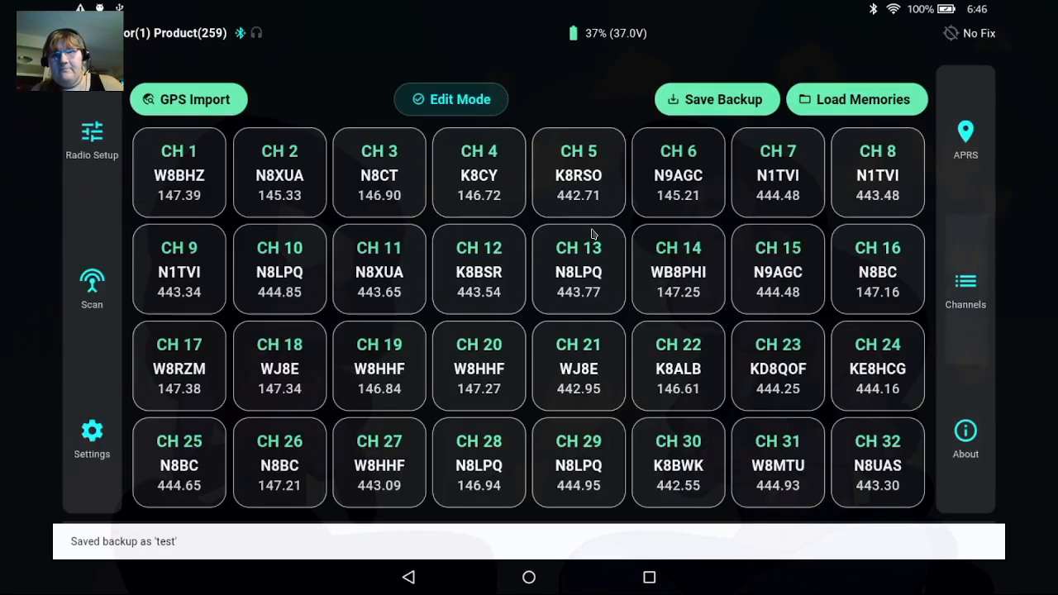
click(856, 99)
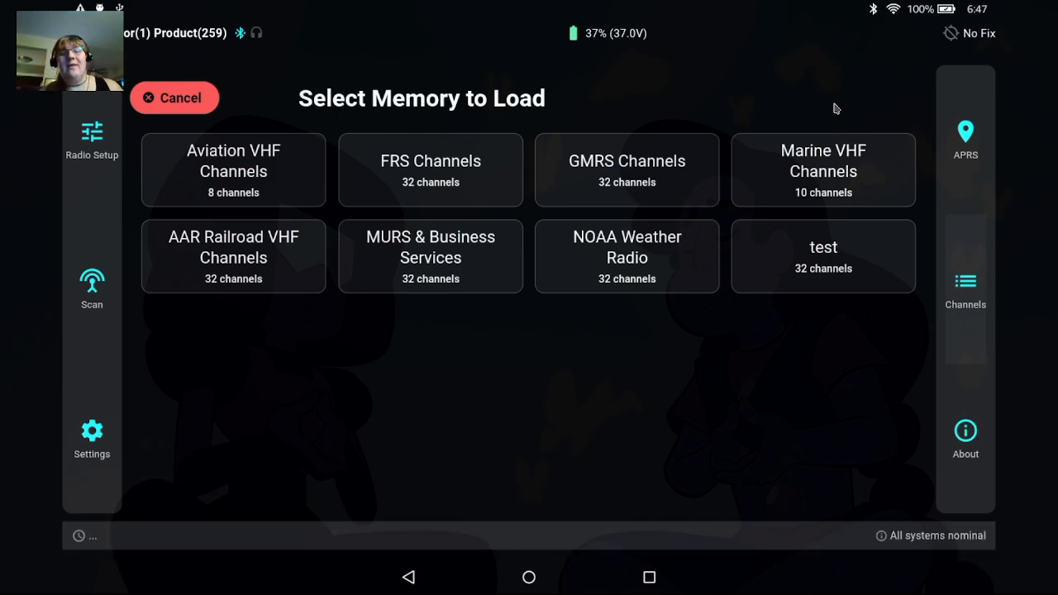
mouse_move(967, 147)
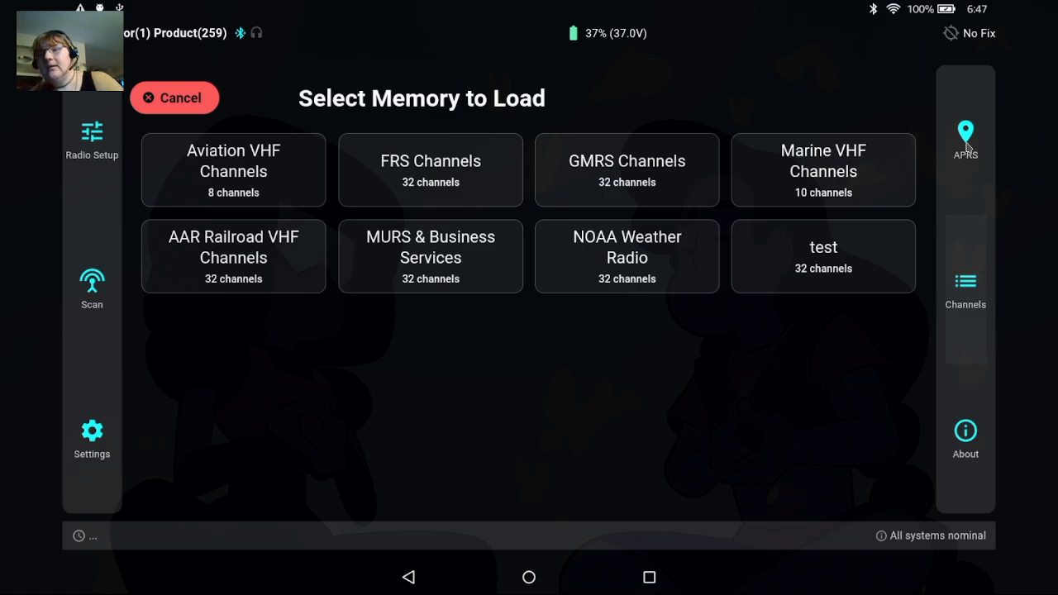
click(173, 97)
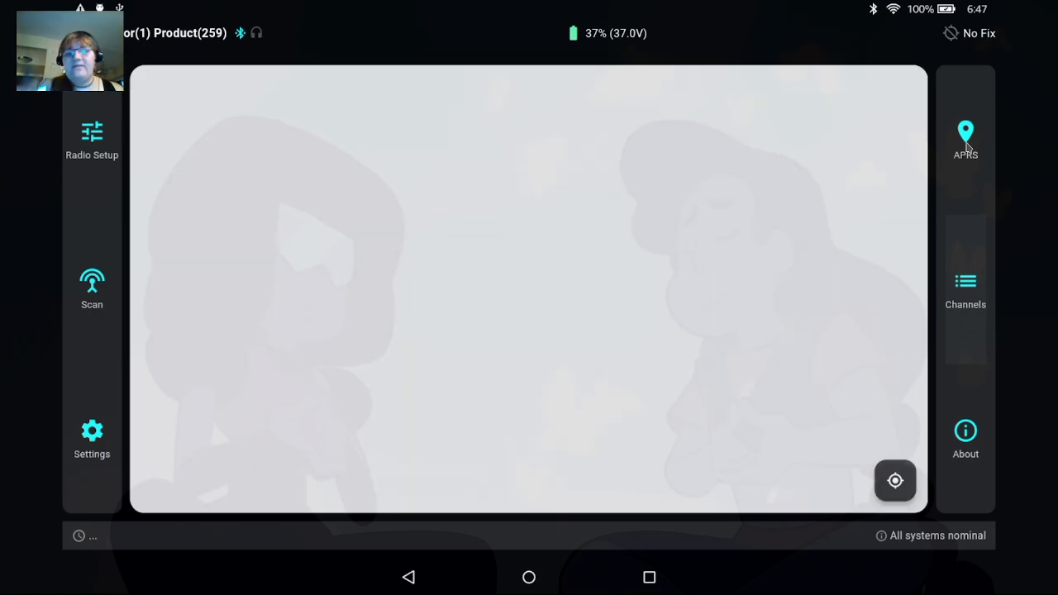
Let the APRS map load, then show settings with GPS source Debug GPS (Jefferson, OH)
click(965, 135)
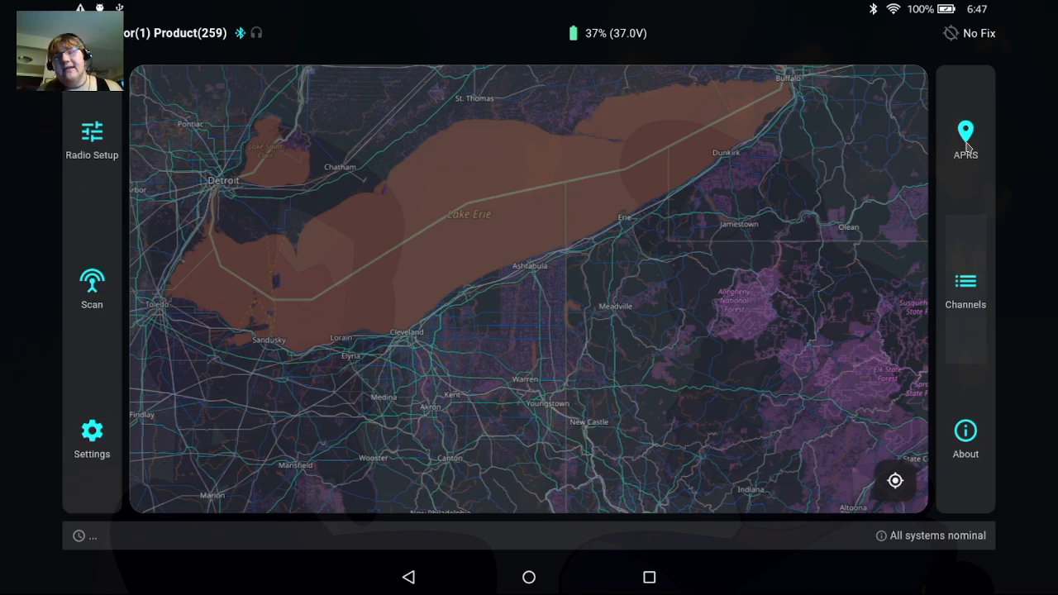
click(92, 438)
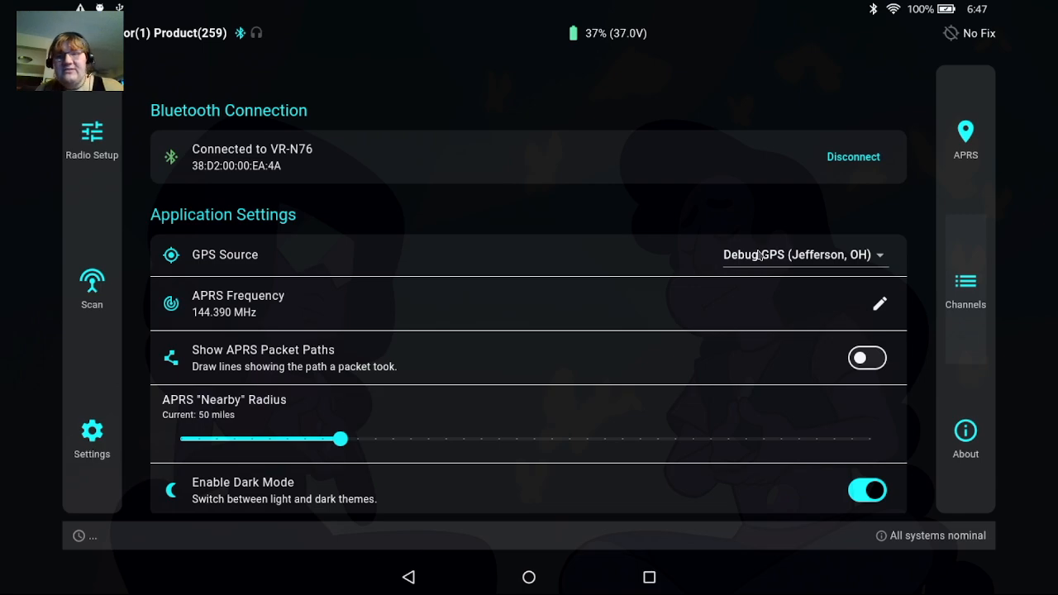
click(796, 254)
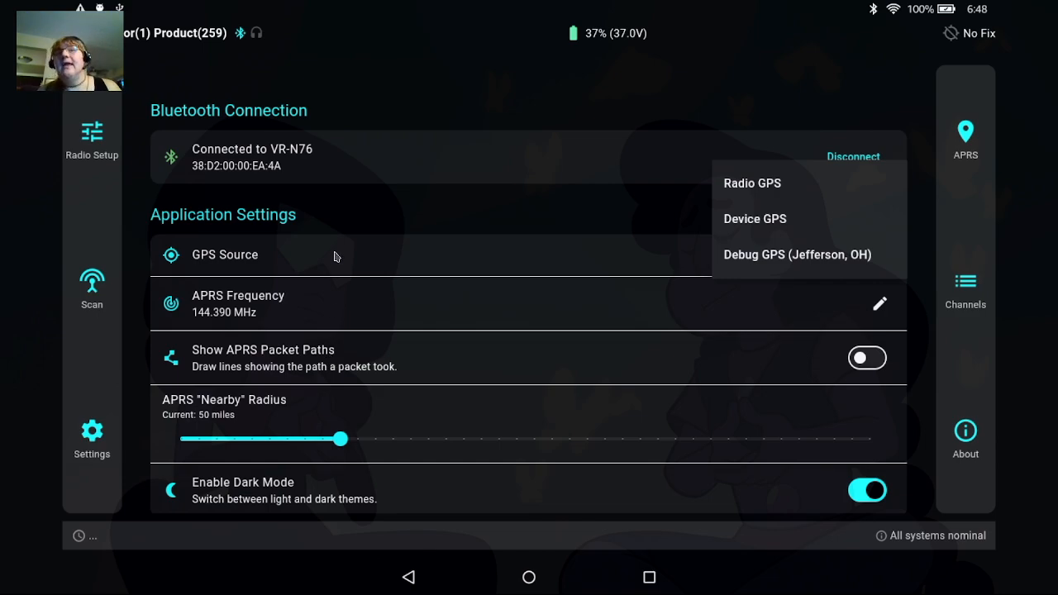
click(796, 255)
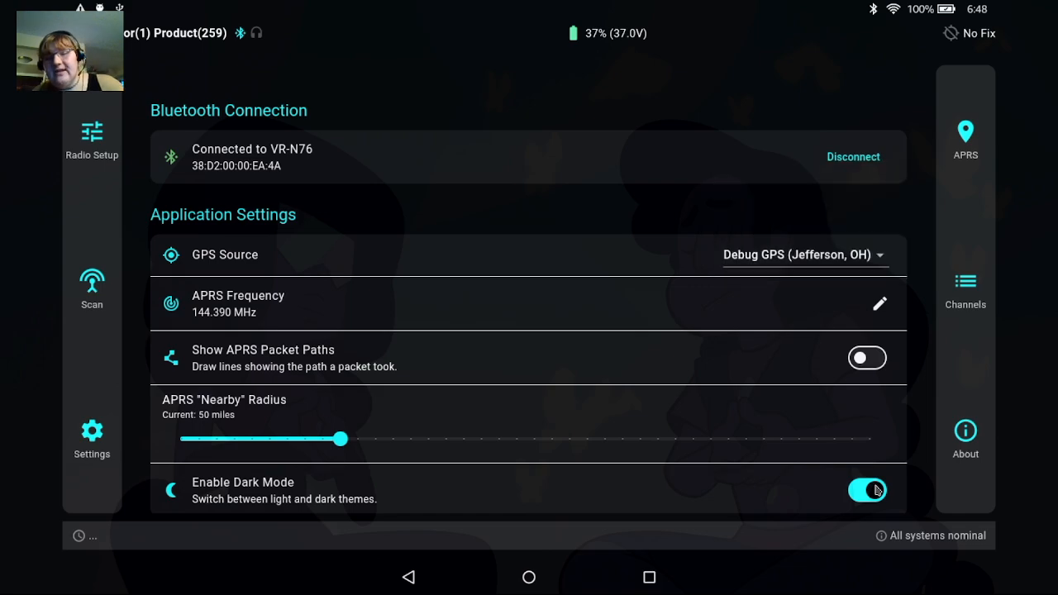
click(866, 489)
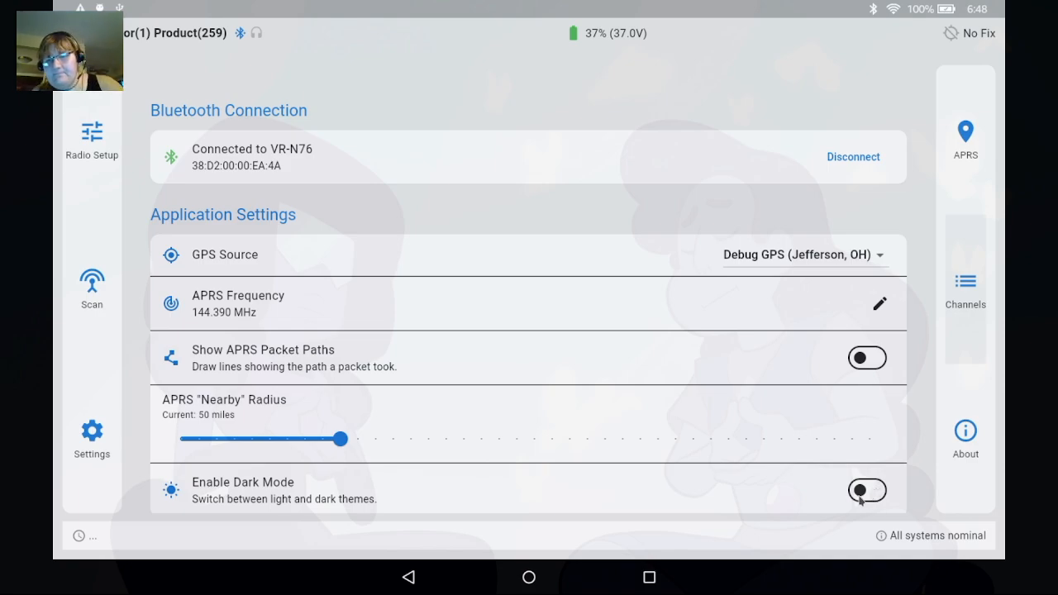
click(865, 489)
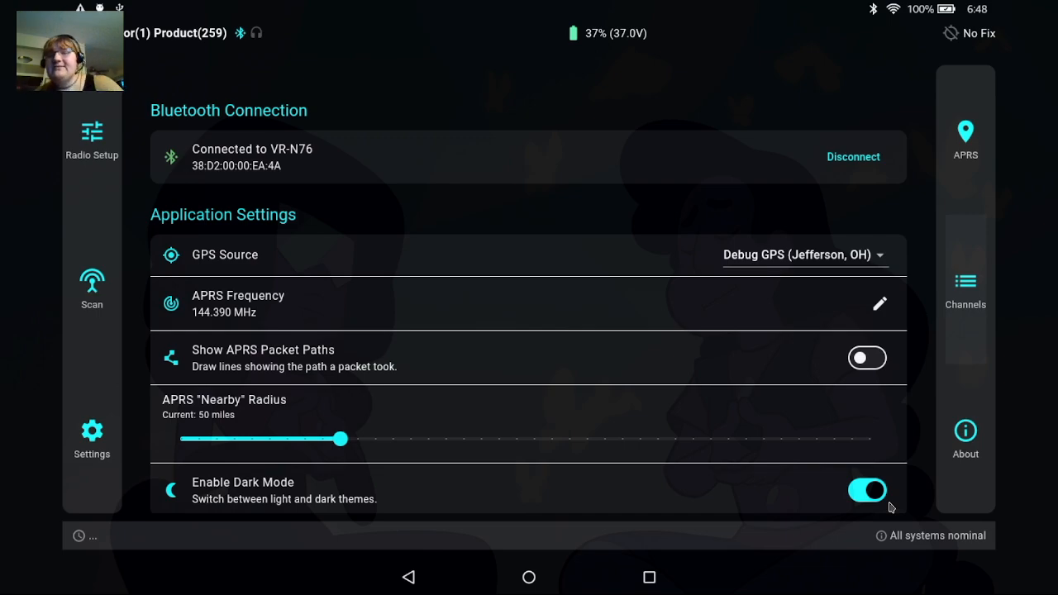
click(965, 135)
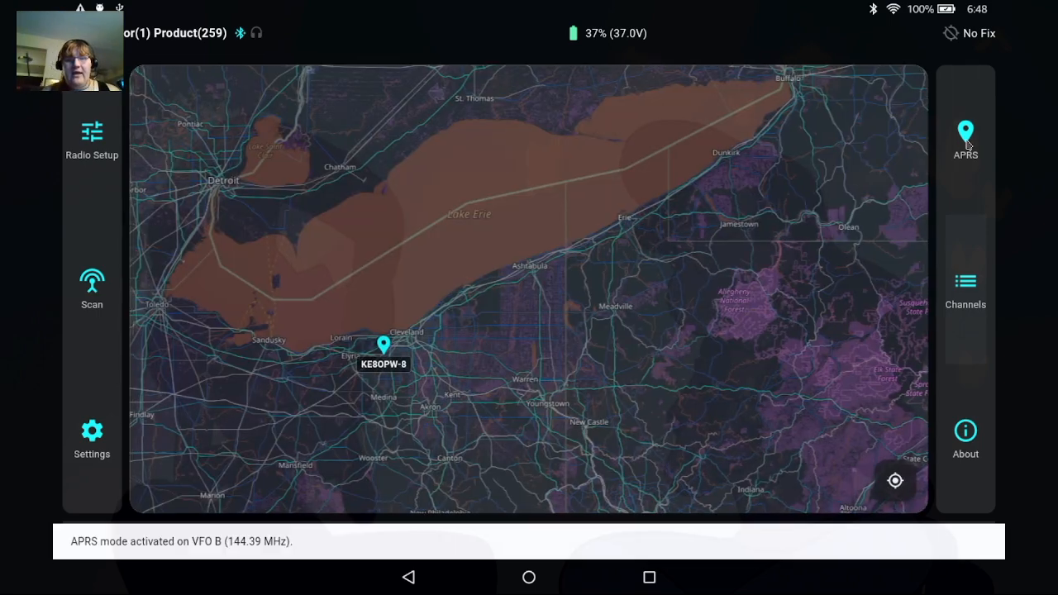